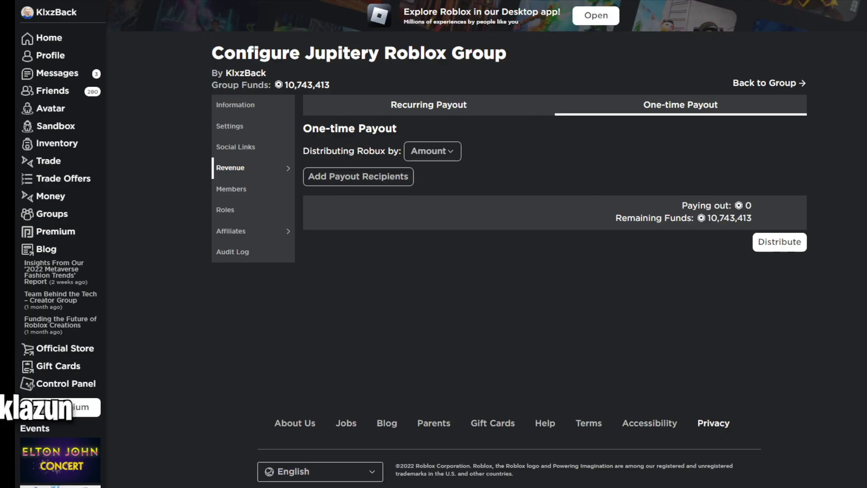
pyautogui.click(358, 176)
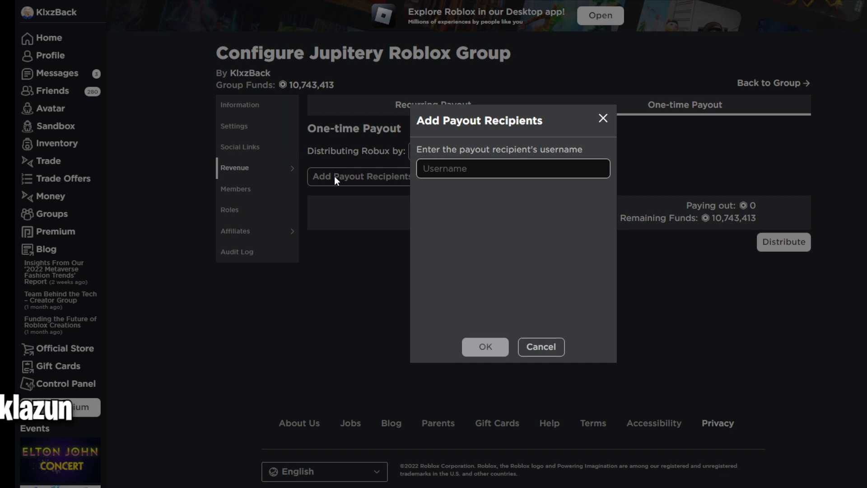
pyautogui.write('DOMKAIROU')
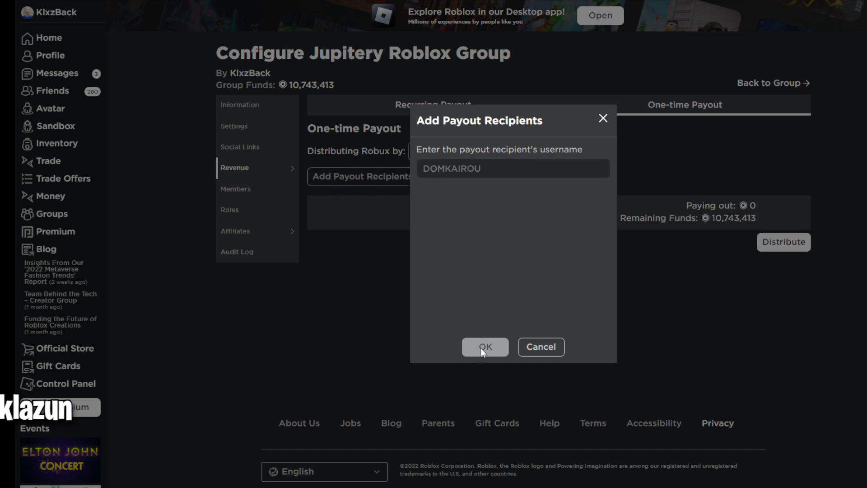
pyautogui.click(484, 347)
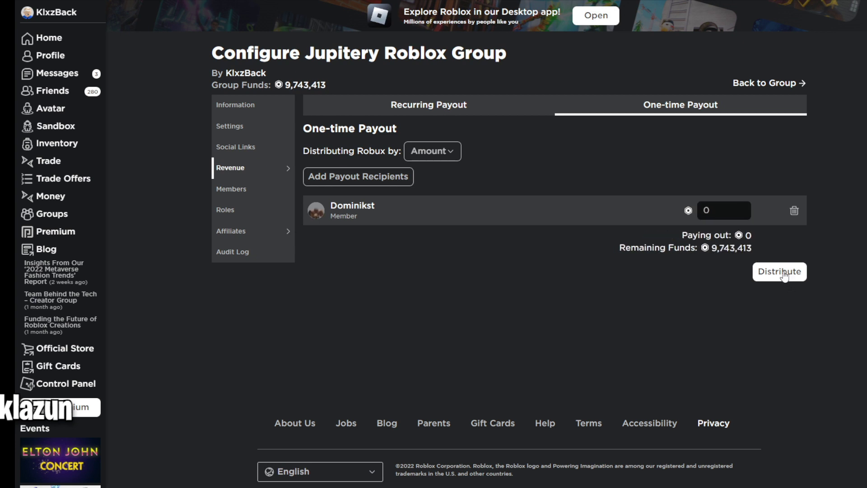
pyautogui.click(780, 272)
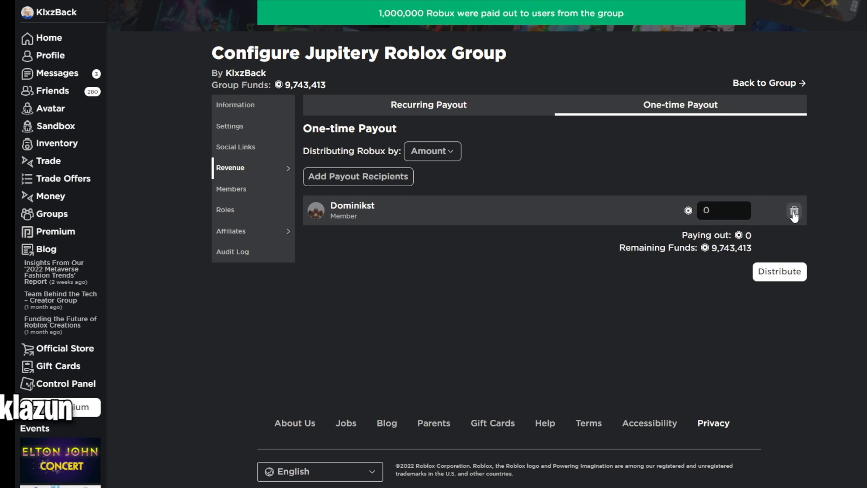
pyautogui.click(357, 176)
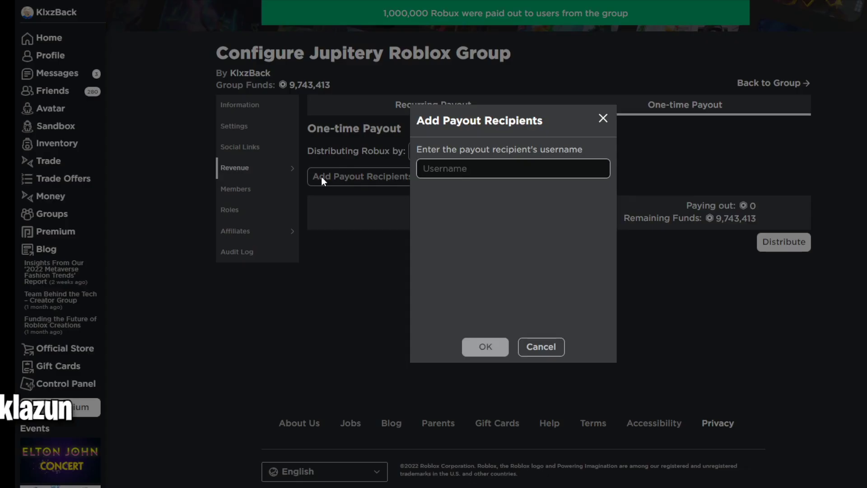
pyautogui.write('Akittykatt')
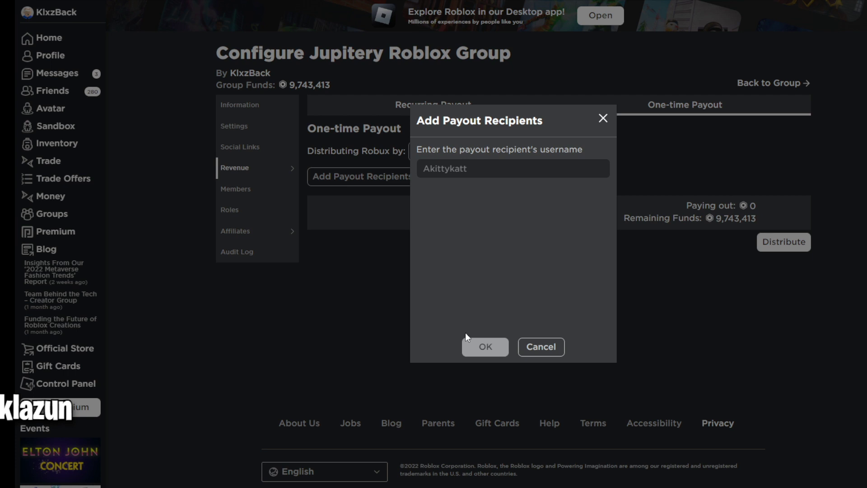
pyautogui.click(485, 347)
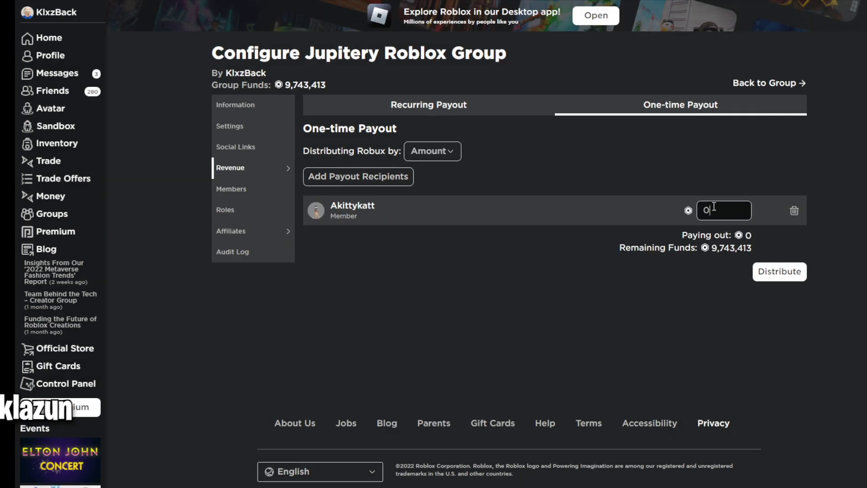
pyautogui.write('1000000')
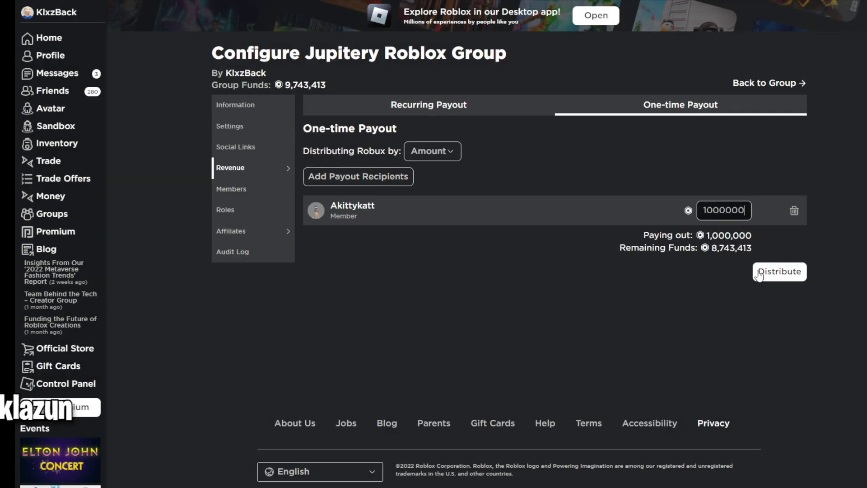
pyautogui.click(779, 272)
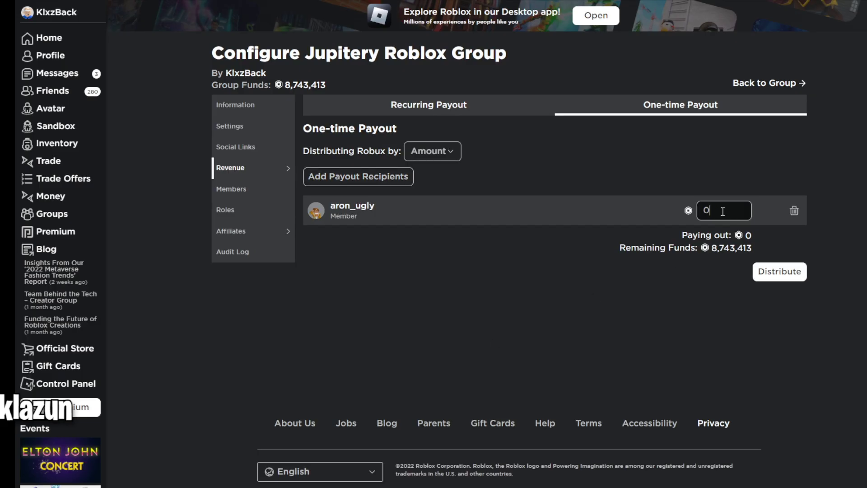
pyautogui.write('1000000')
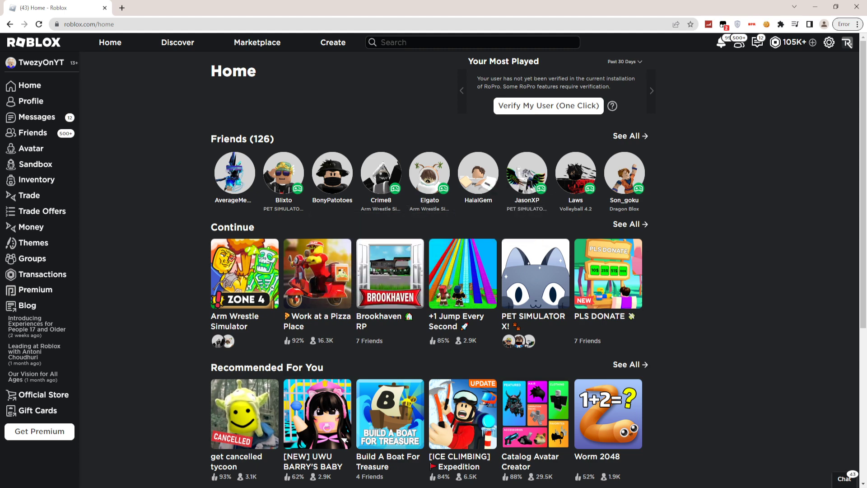
# - From the Roblox help center, read the I Forgot My Password article down to its help links
pyautogui.click(829, 43)
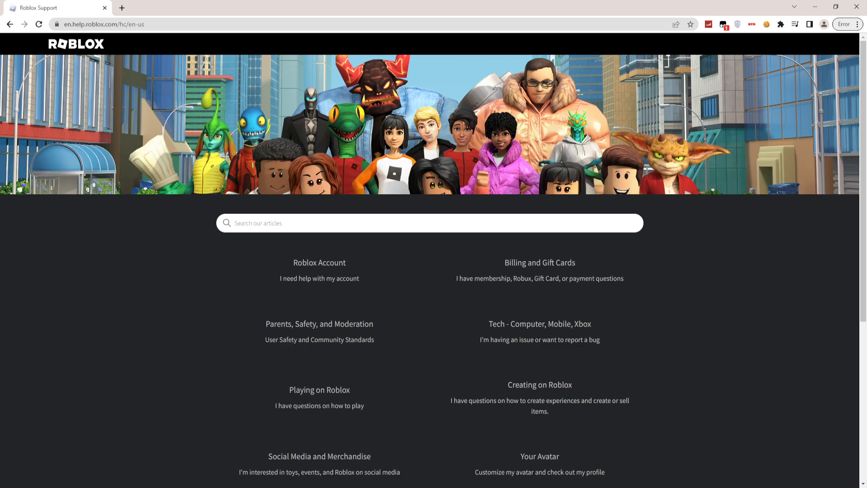
pyautogui.click(319, 262)
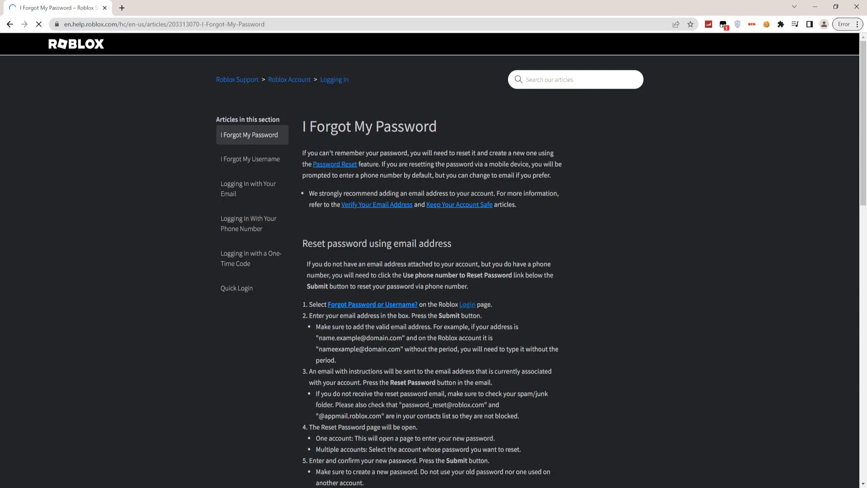
pyautogui.scroll(-3)
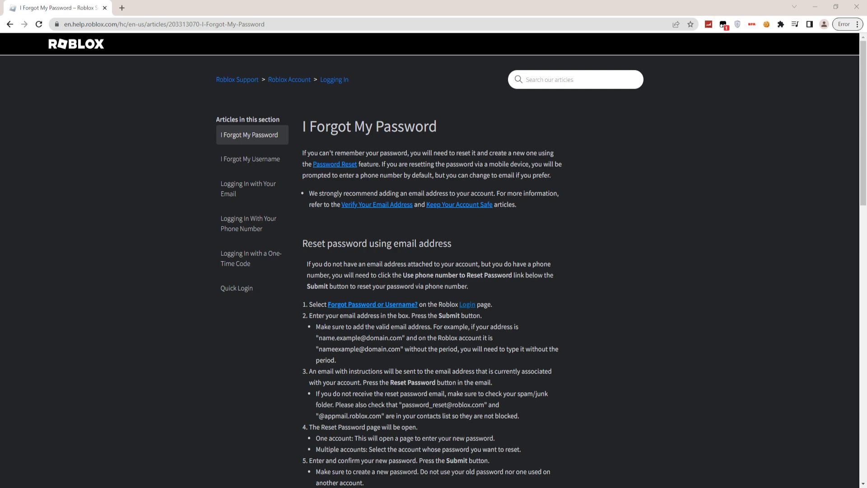
pyautogui.scroll(-3)
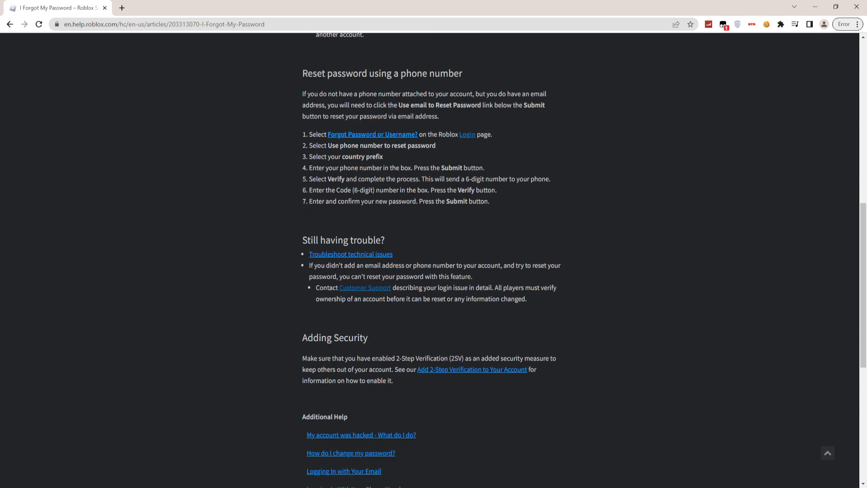
pyautogui.scroll(-3)
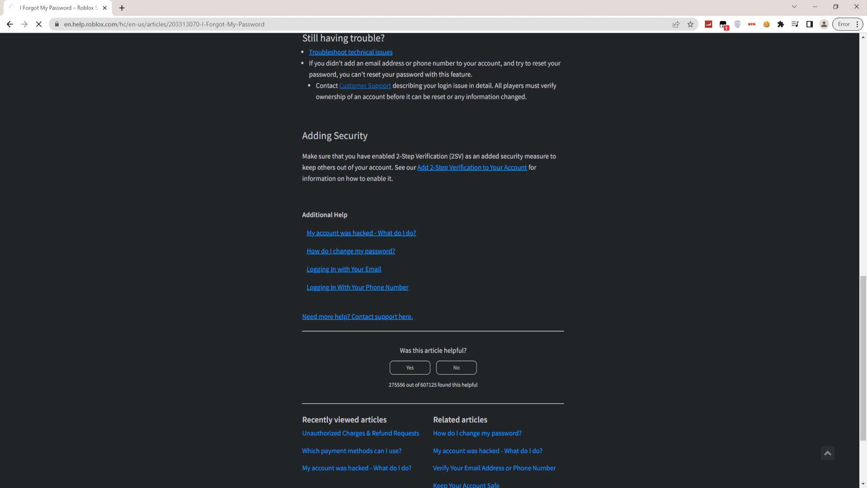
# - Follow the contact-support link to the Contact Us form and focus the Email Address field
pyautogui.click(358, 316)
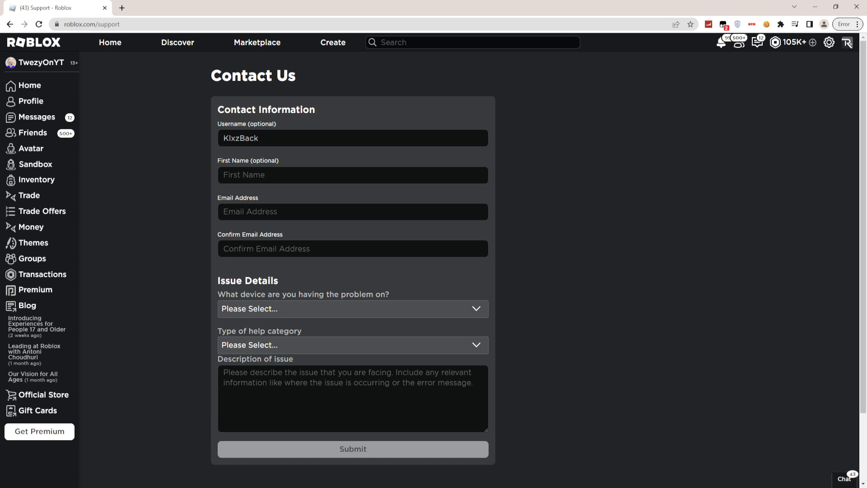
pyautogui.click(353, 212)
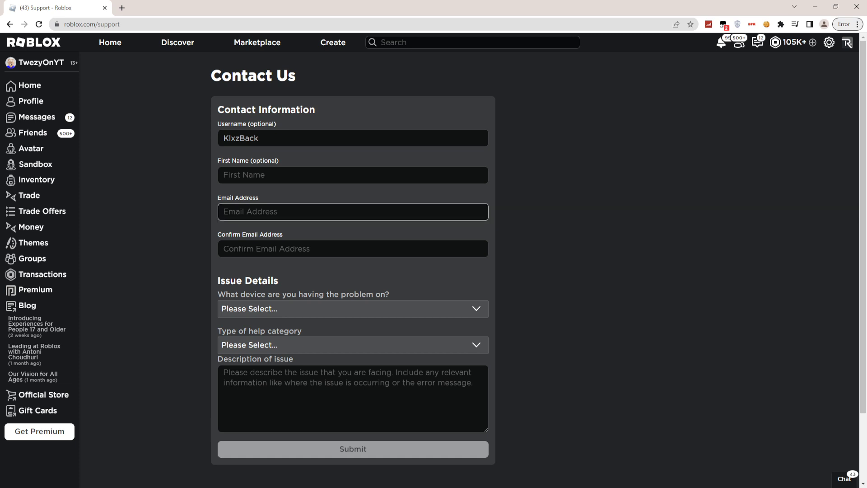
pyautogui.click(352, 212)
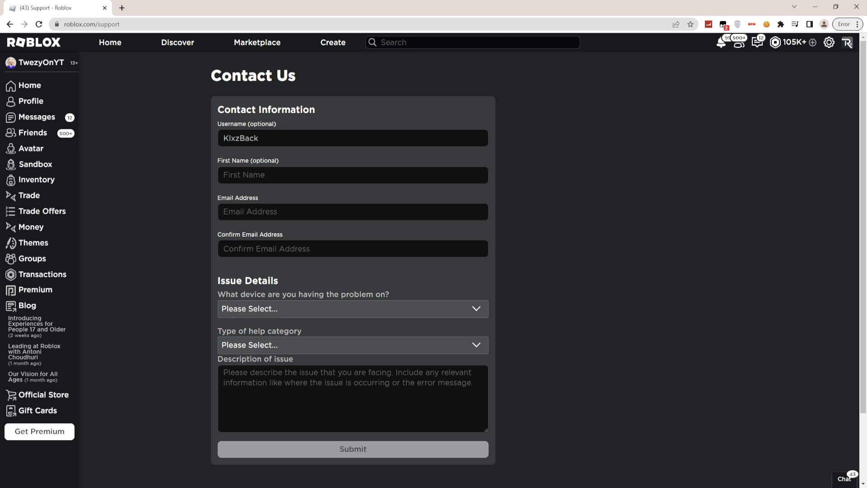
pyautogui.scroll(-3)
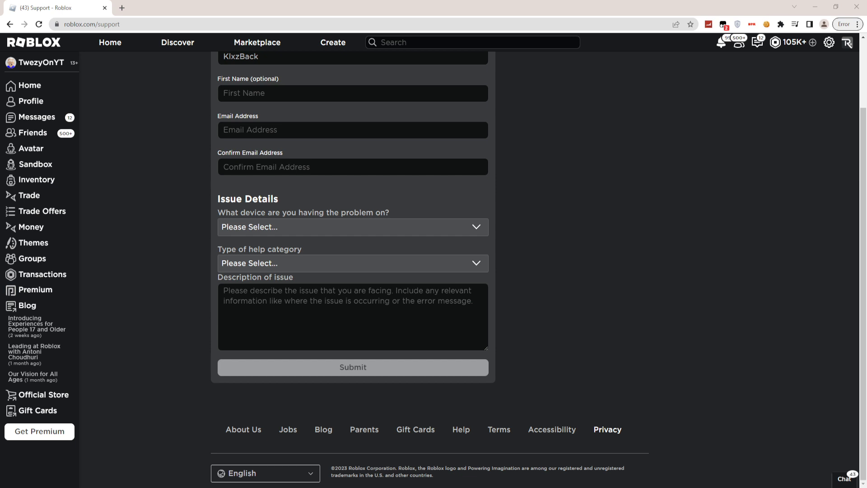
# - Set the problem device to PC on the support form
pyautogui.click(352, 227)
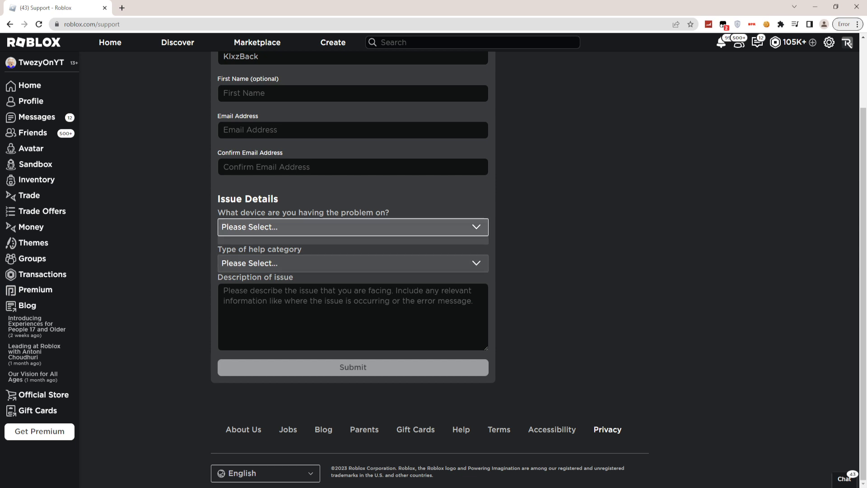
pyautogui.click(354, 227)
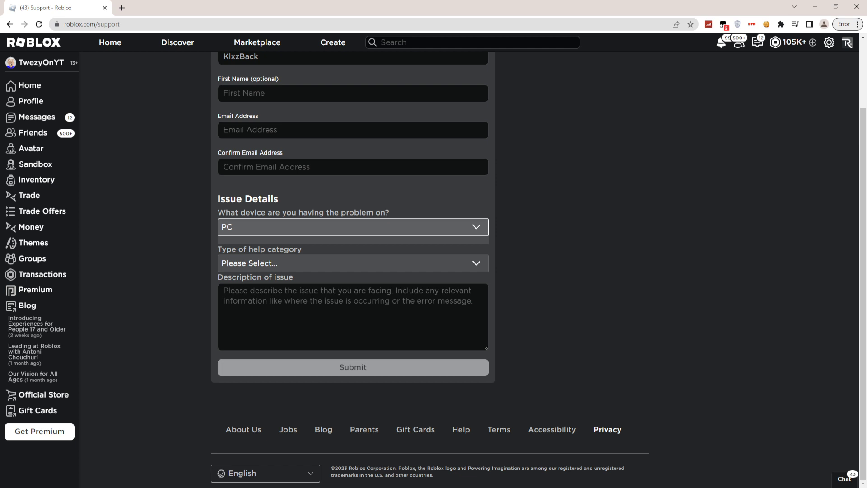
pyautogui.scroll(3)
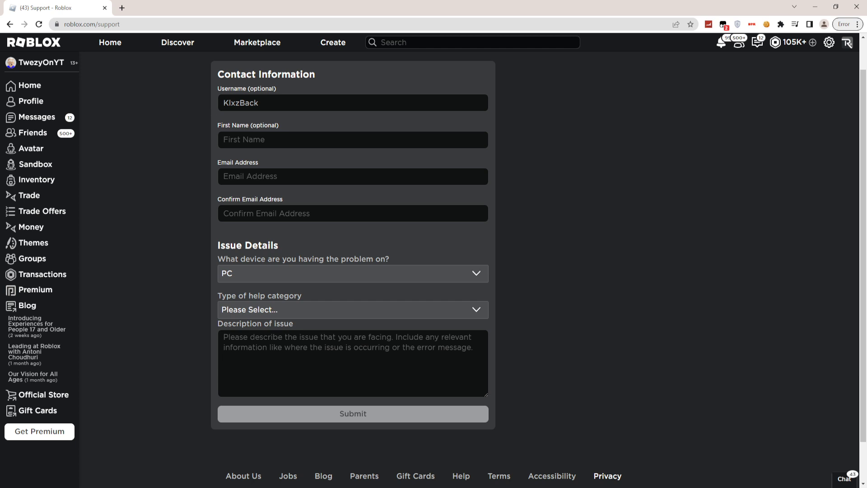
pyautogui.scroll(-3)
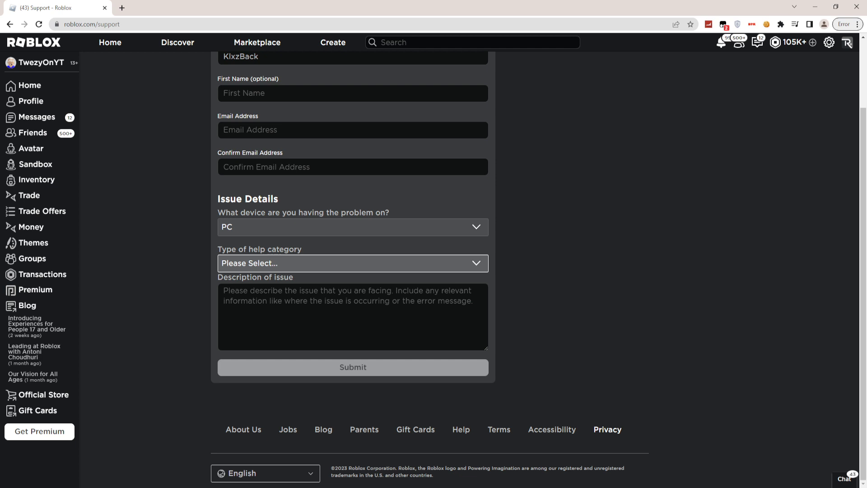
# - Choose Data Privacy Requests with Right of Access (ROA) and focus the description box
pyautogui.click(353, 263)
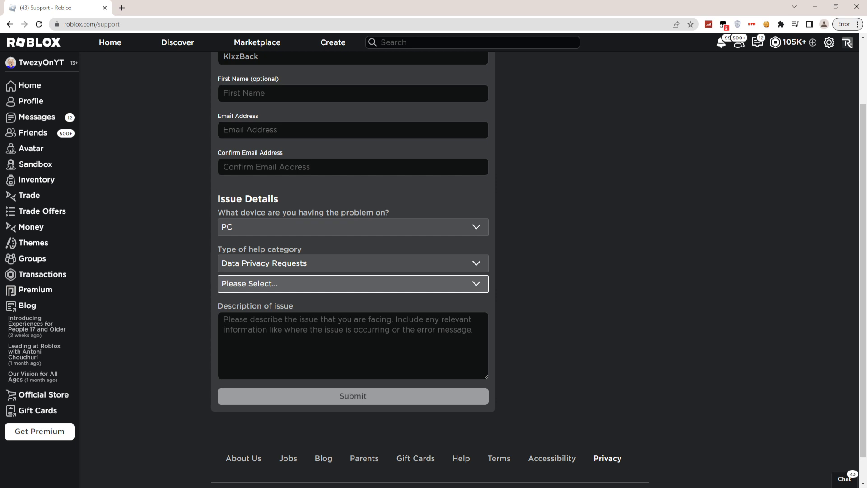
pyautogui.click(352, 284)
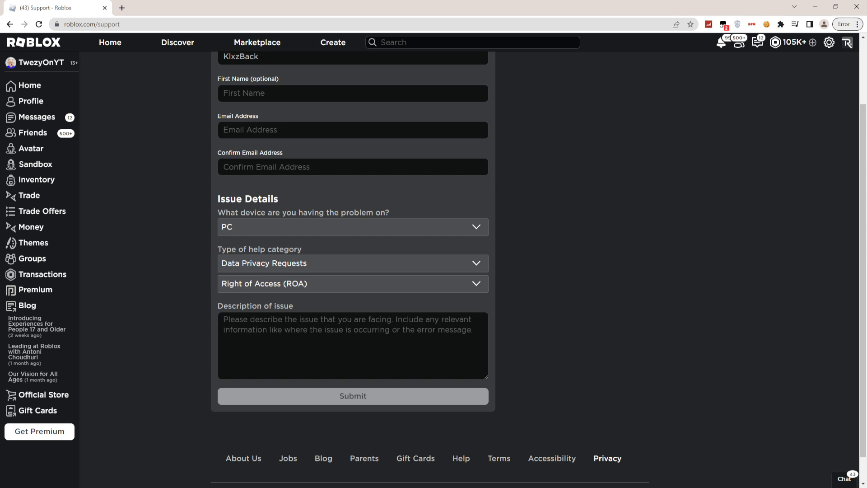
pyautogui.click(352, 345)
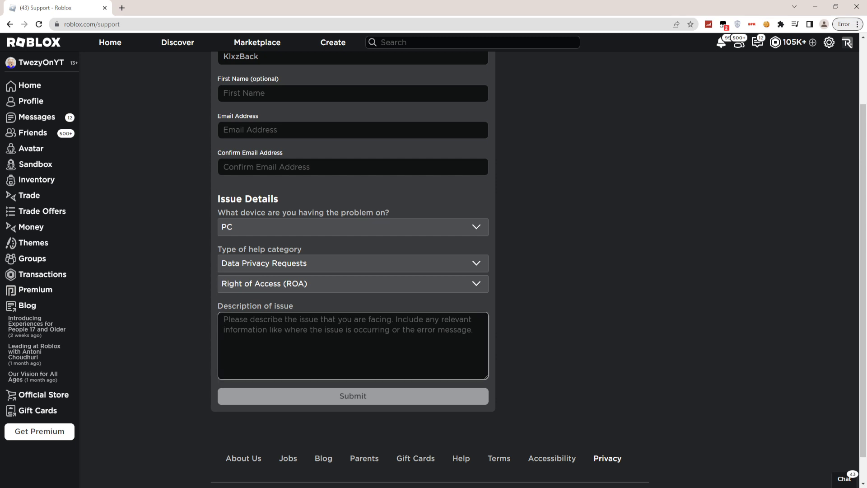
pyautogui.click(353, 345)
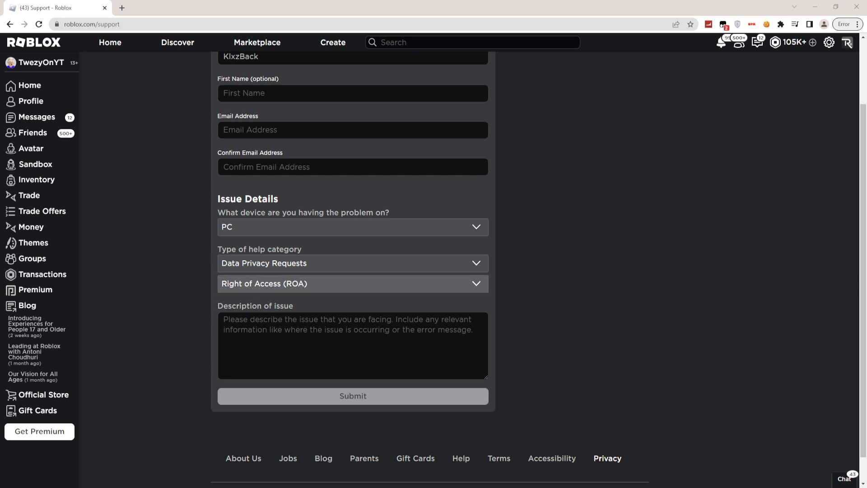
pyautogui.click(353, 345)
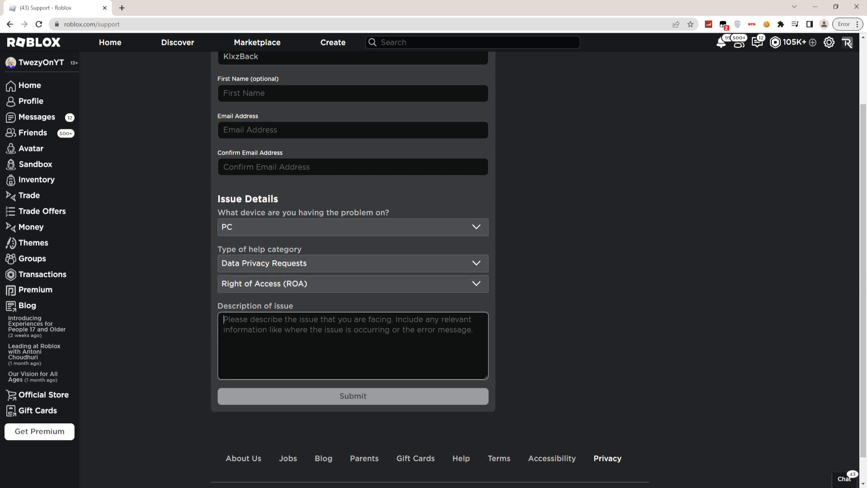
# - Write 'Hello roblox, I want to change my country', noting repeated failed attempts for an unknown reason
pyautogui.write('H')
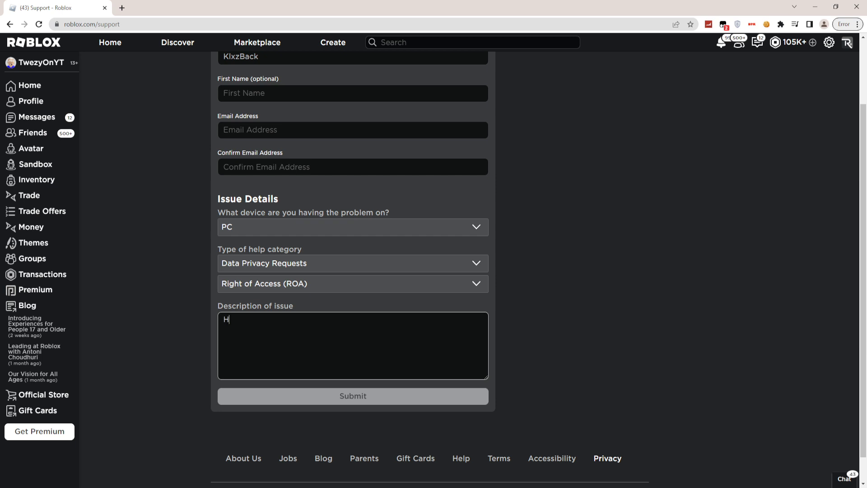
pyautogui.write('ello roblox,')
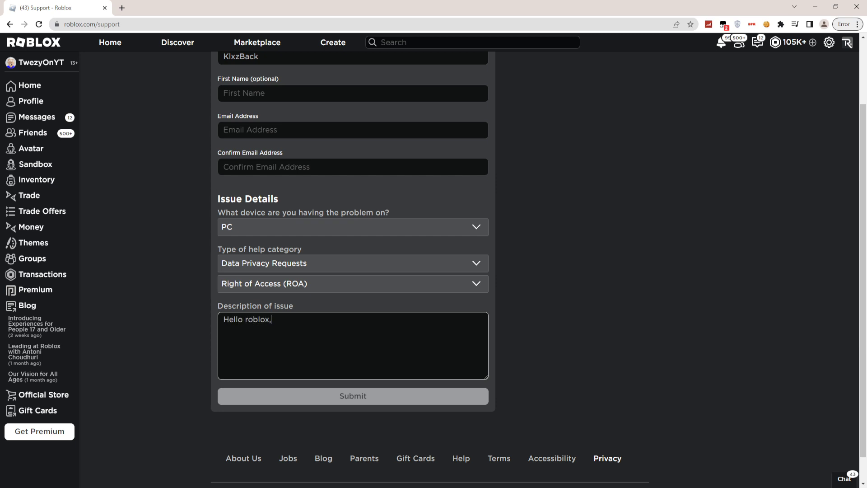
pyautogui.write('I want to c')
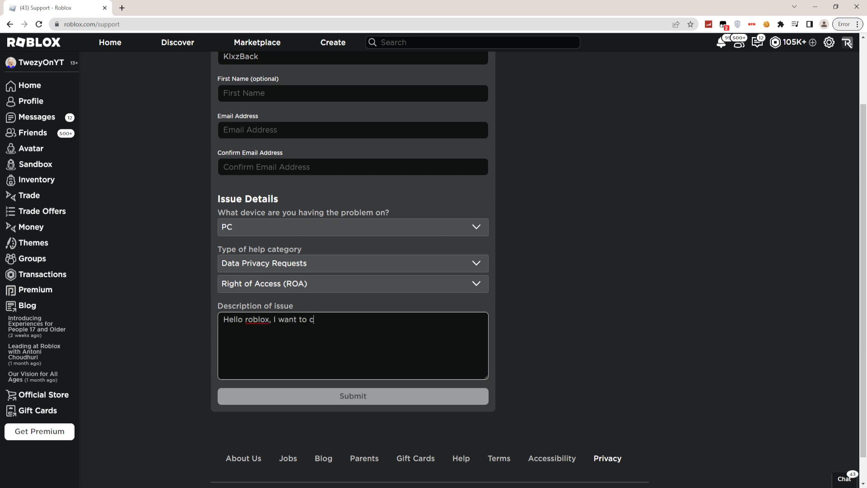
pyautogui.write('hange my country to (country).')
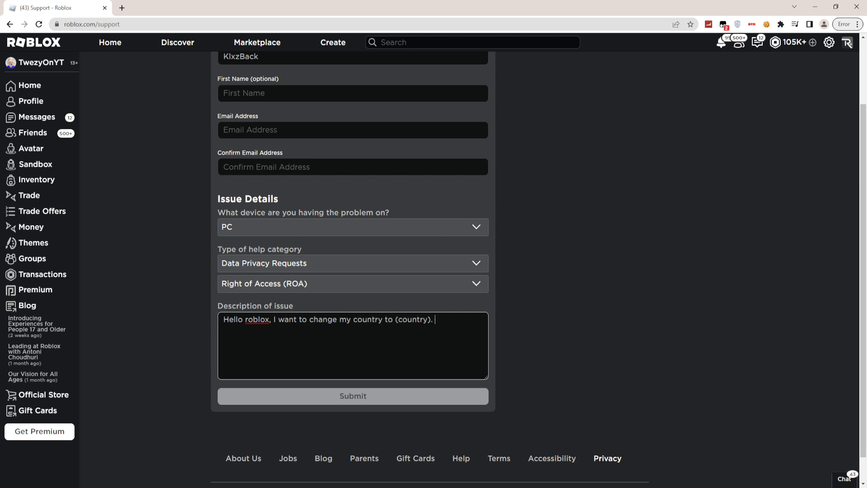
pyautogui.write('I have been trying a')
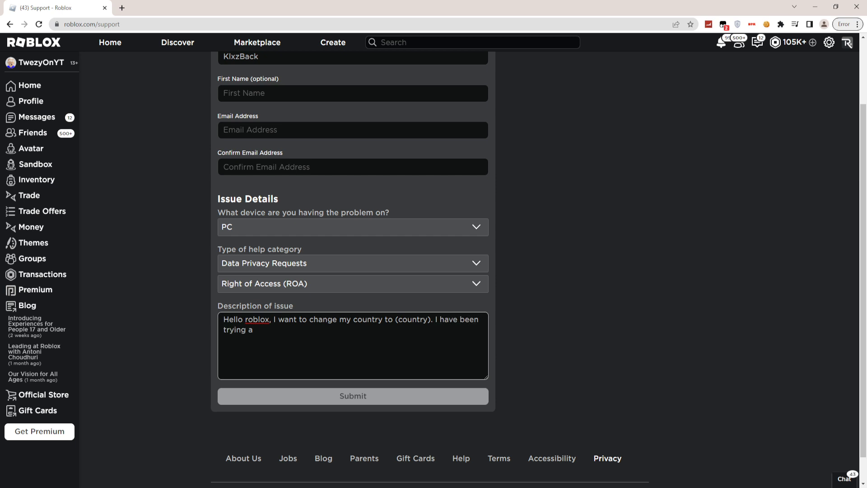
pyautogui.write('bunch of times and it did not work. I really want to change it because (')
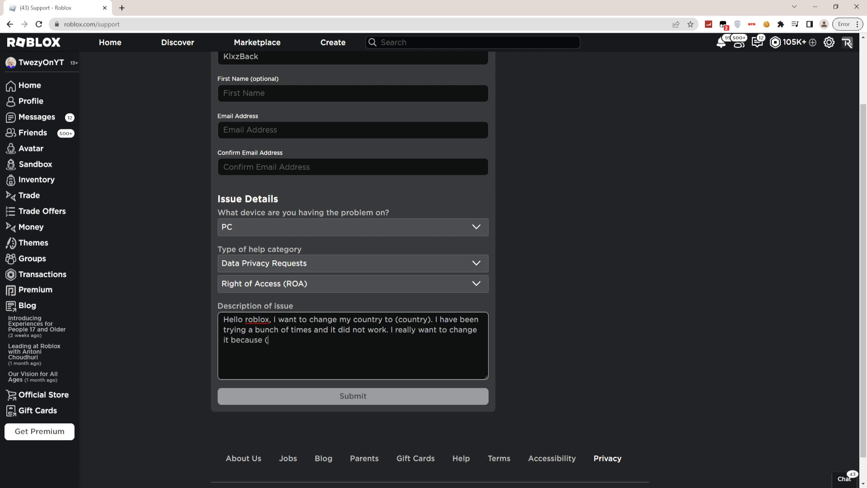
pyautogui.write('reason)')
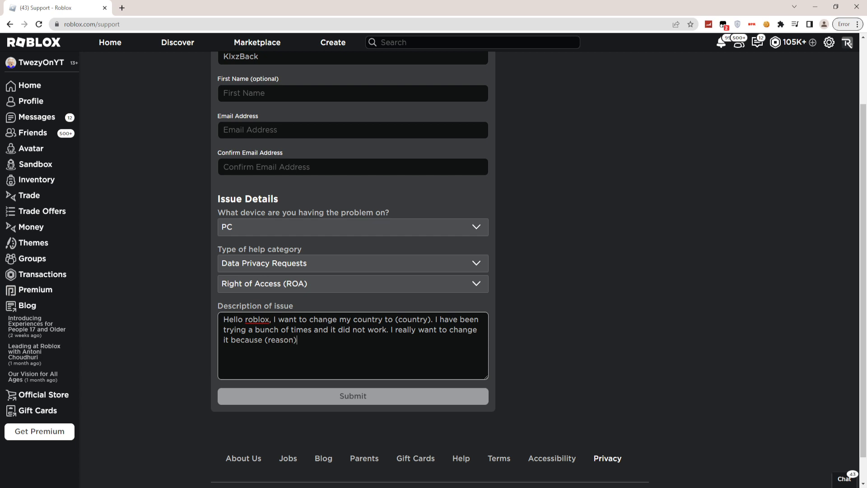
pyautogui.write('.')
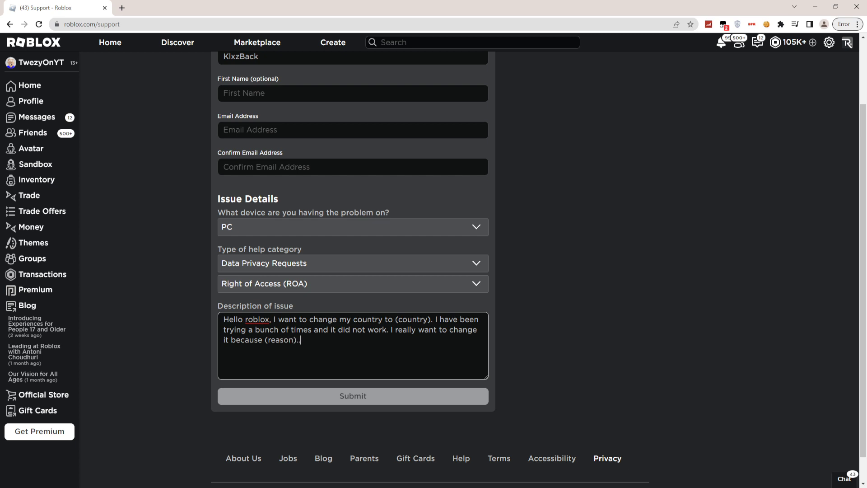
# - Finish the message hoping they solve the problem, ending 'have a nice day ahead!'
pyautogui.write('I played roblox for a')
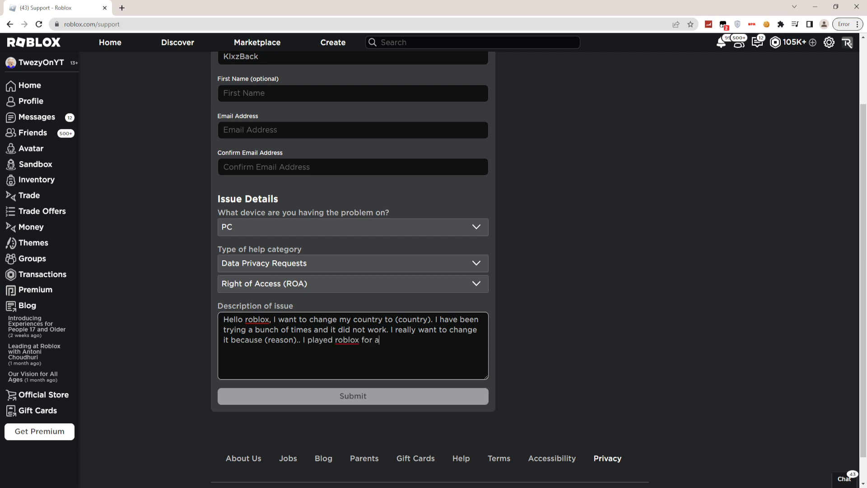
pyautogui.write('long time now and I want th')
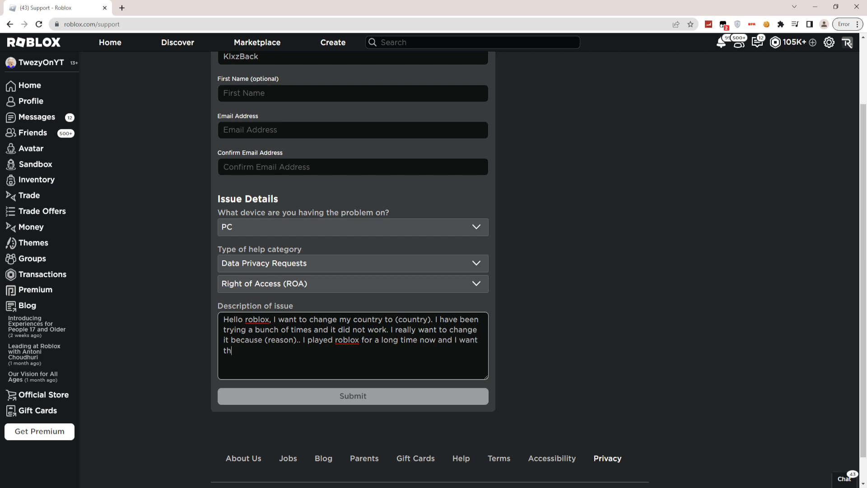
pyautogui.write('is to work for me please!')
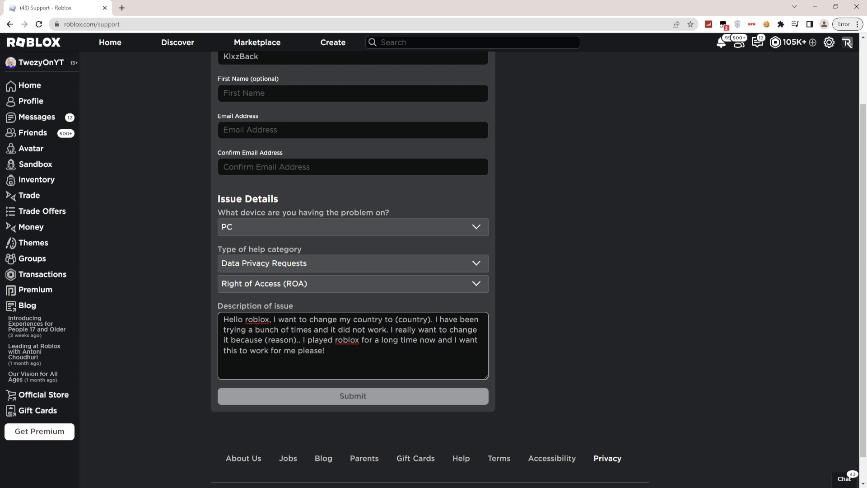
pyautogui.write('Hope')
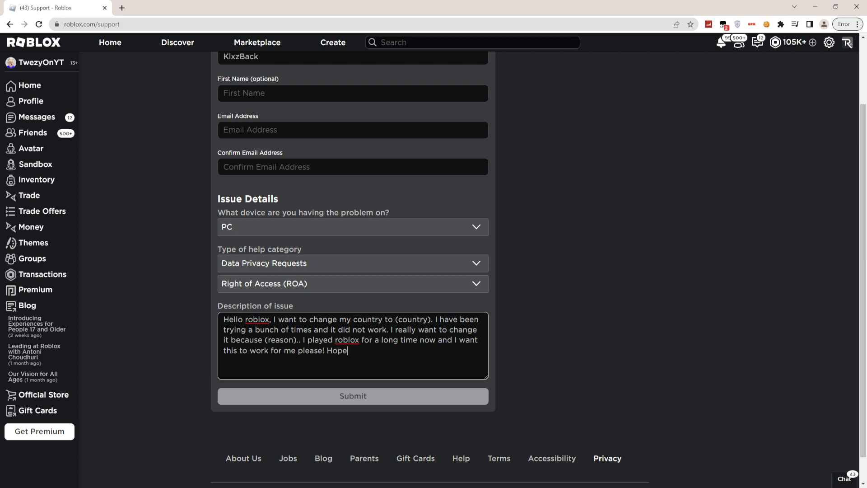
pyautogui.write('you can solve t')
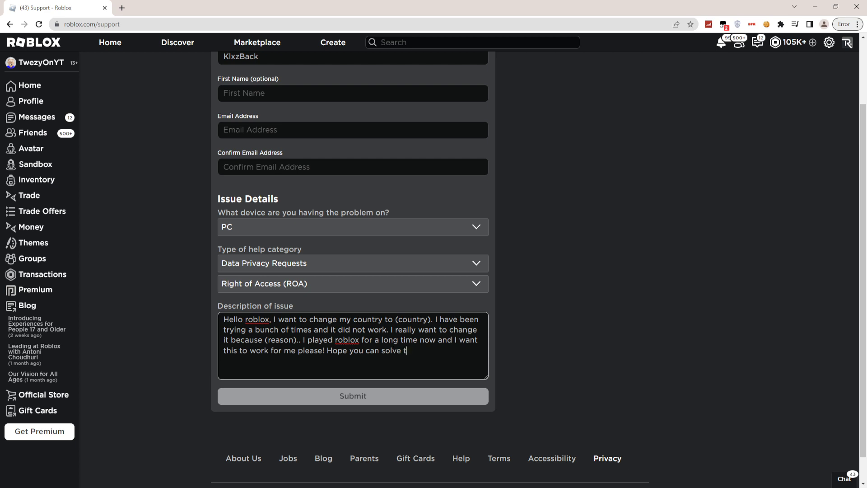
pyautogui.write('his problem and')
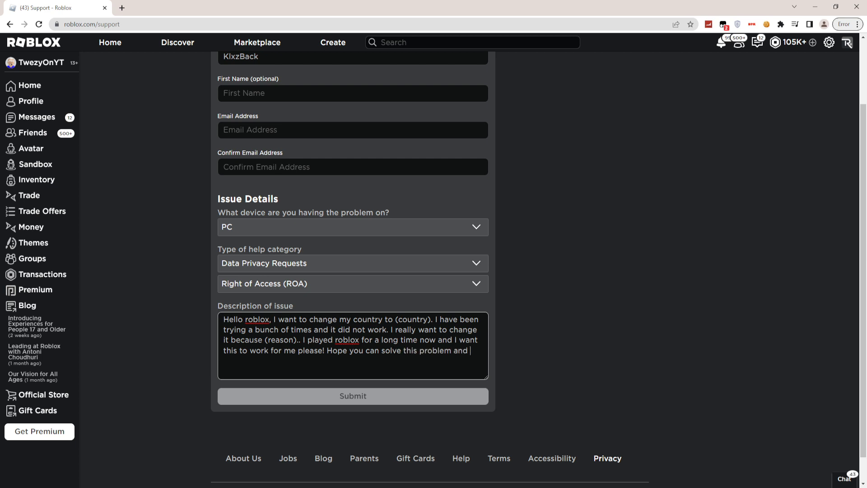
pyautogui.write('have a nice day')
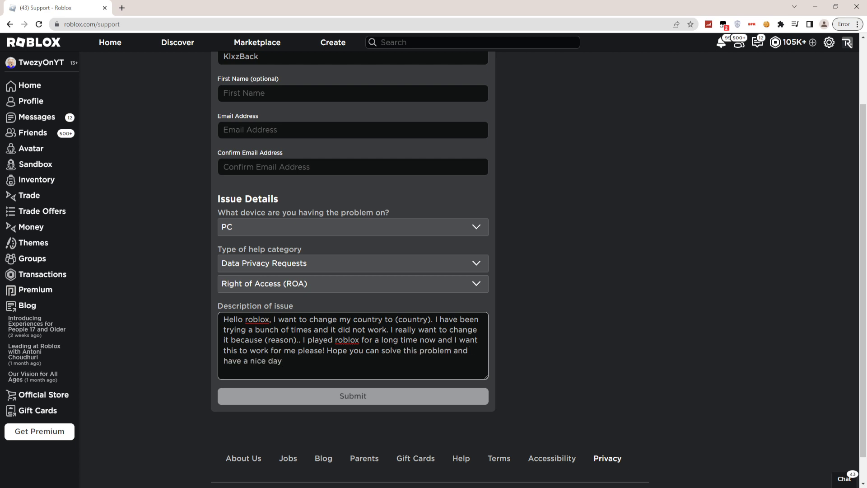
pyautogui.write('ahead!')
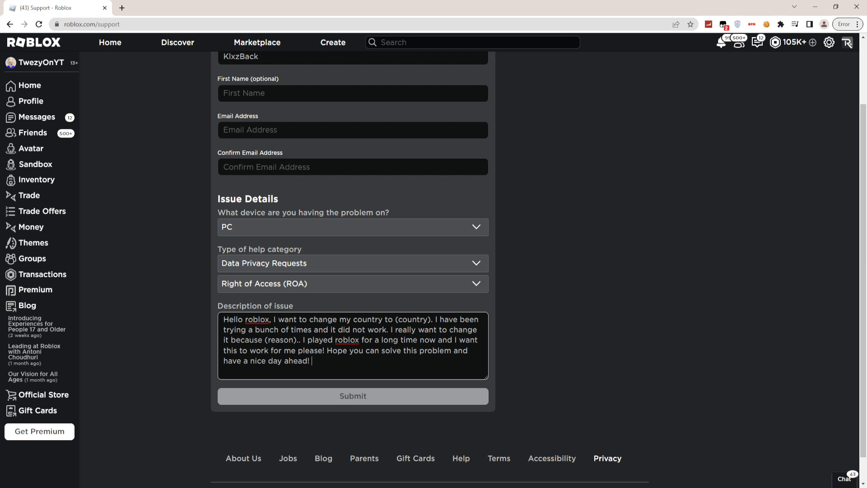